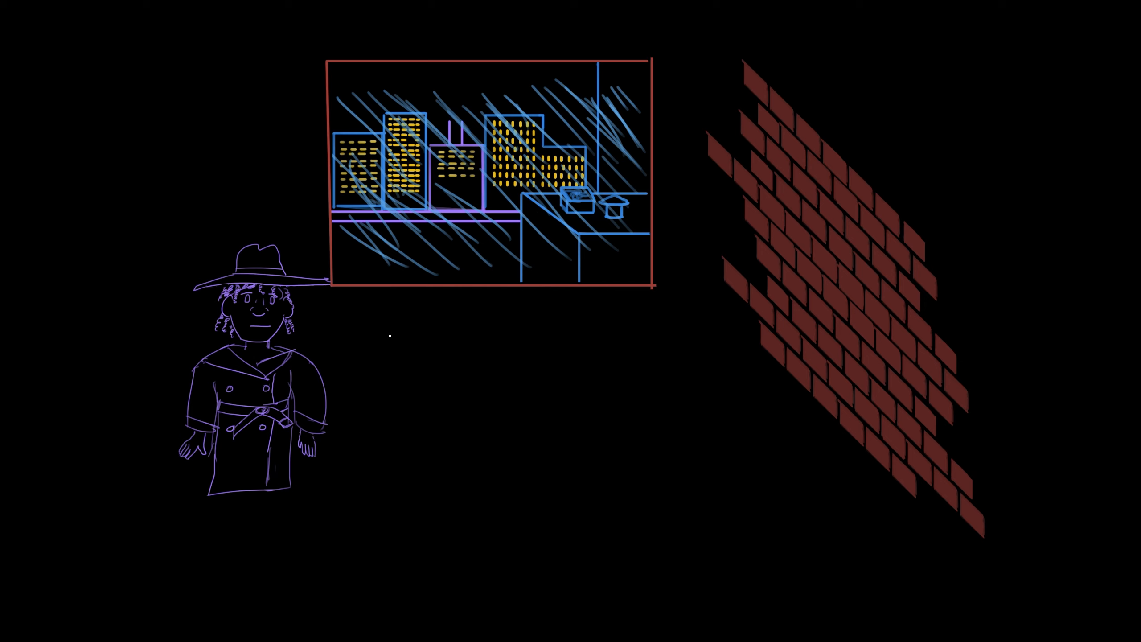
Step: Hand-letter the yellow title 'The Case of The Early Bird' beneath the rainy window
text(The Case of)
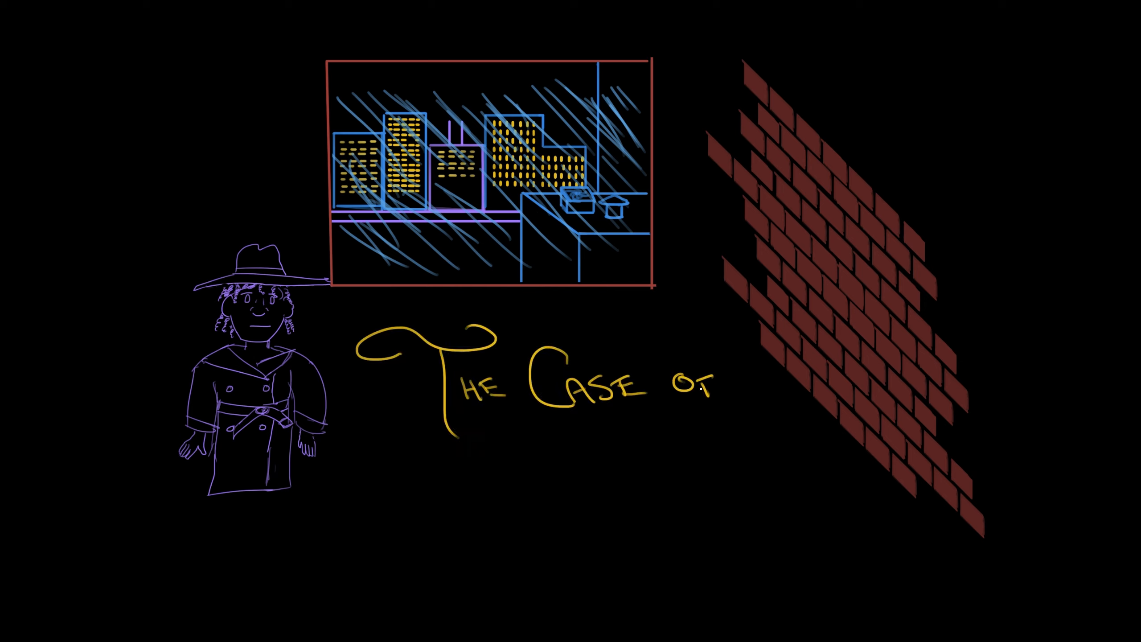
text(The Early Bird)
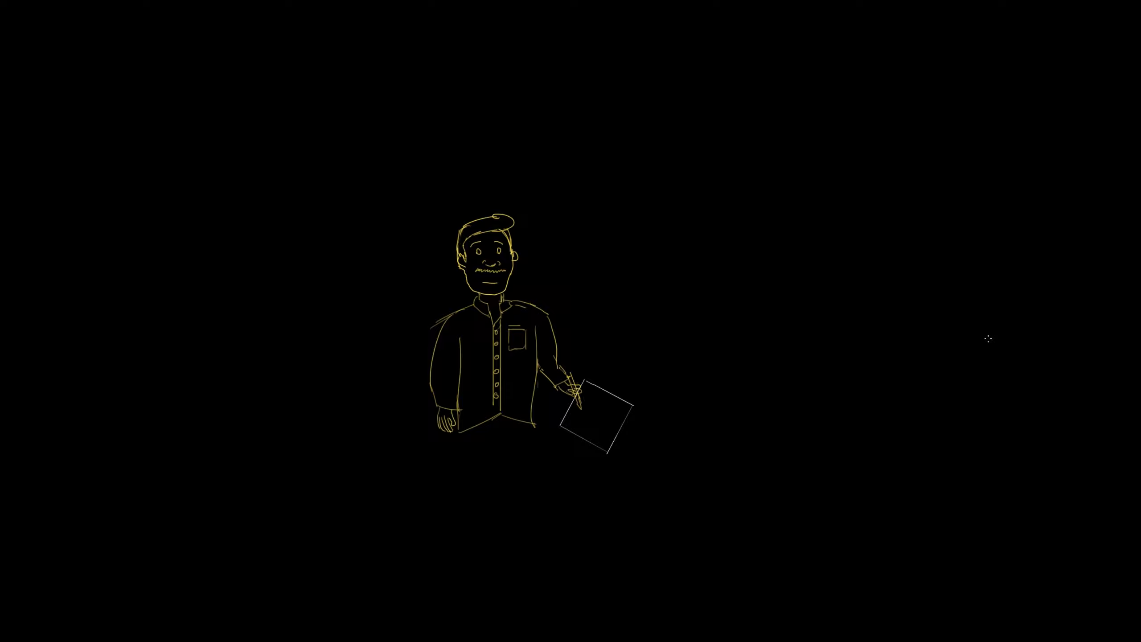
mouse_move(589, 397)
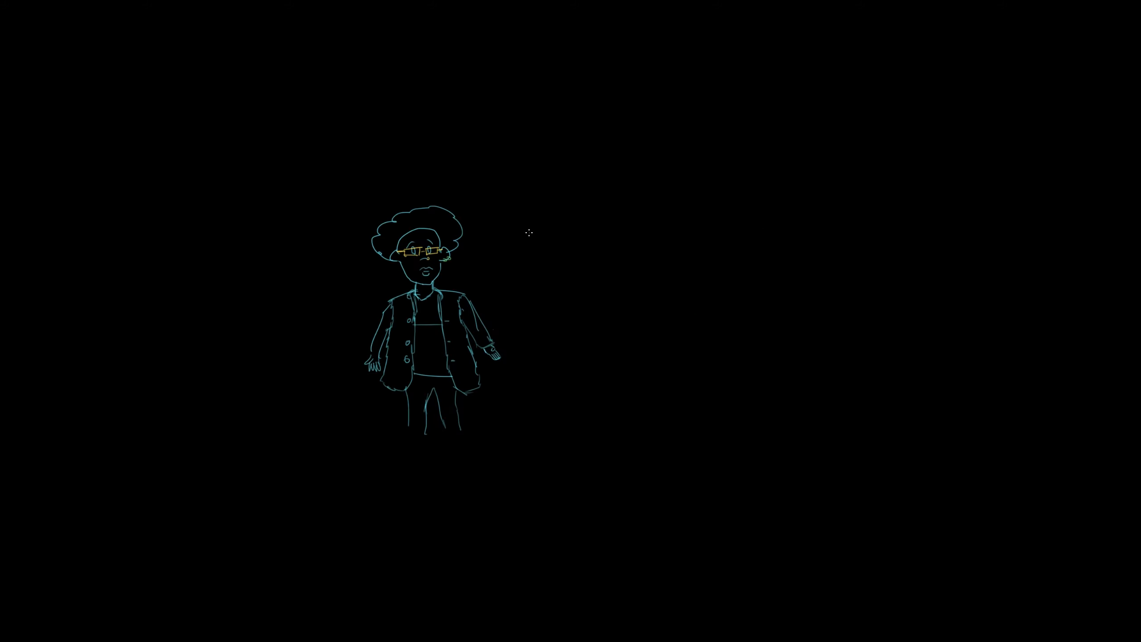
Step: Sketch the cyan curly-haired woman's jacket and figure on the blank canvas
drag(529, 248, 742, 434)
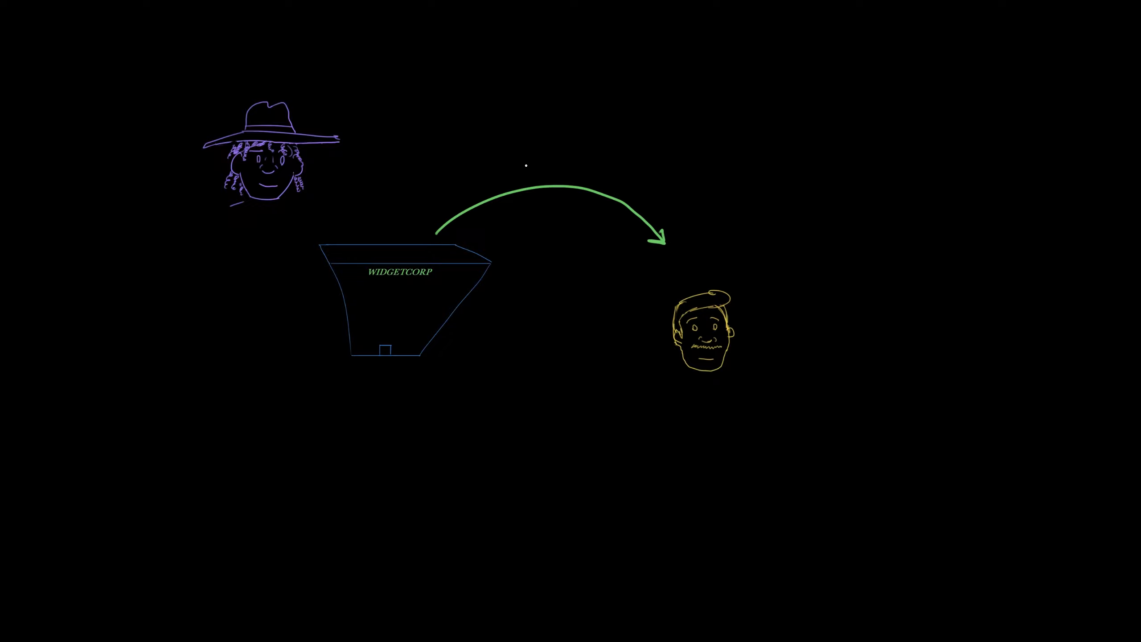
Step: Label the green WidgetCorp arrow to the man 'Paycheck'
text(Paycheck)
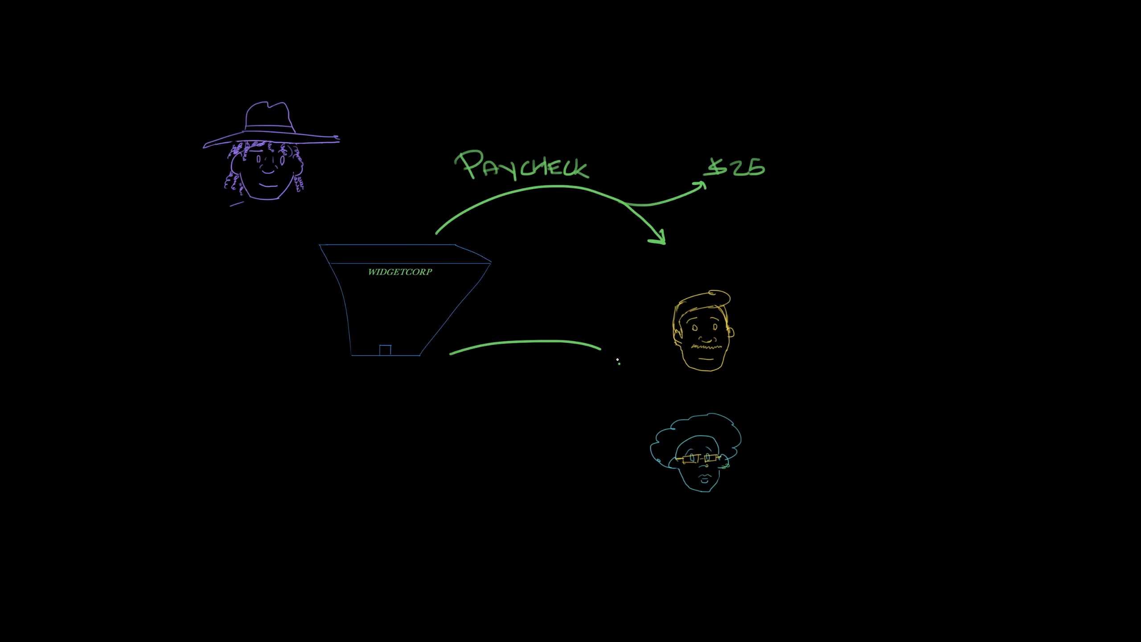
Step: Finish the woman's Paycheck arrow with a $50 branch and underline both $25 and $50
drag(582, 349, 642, 393)
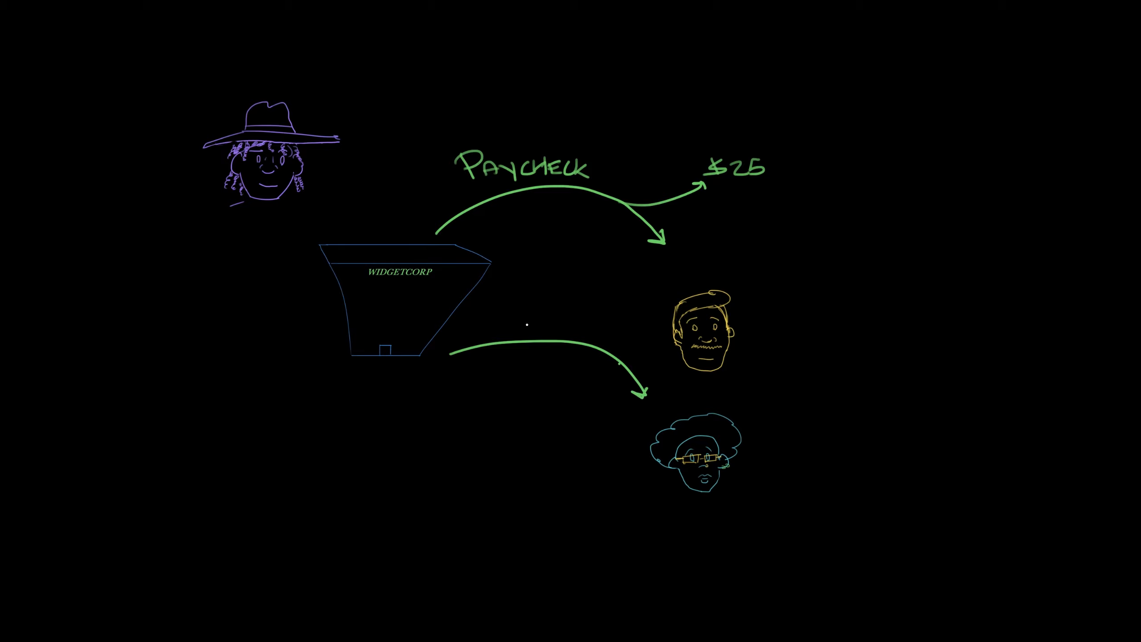
drag(552, 327, 575, 451)
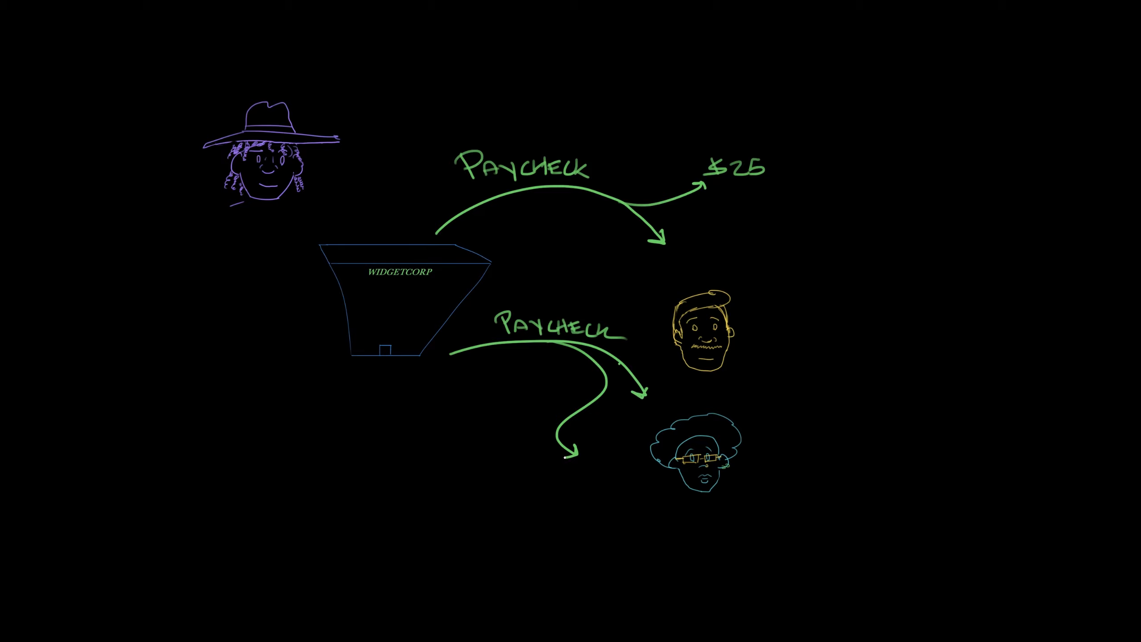
text($50)
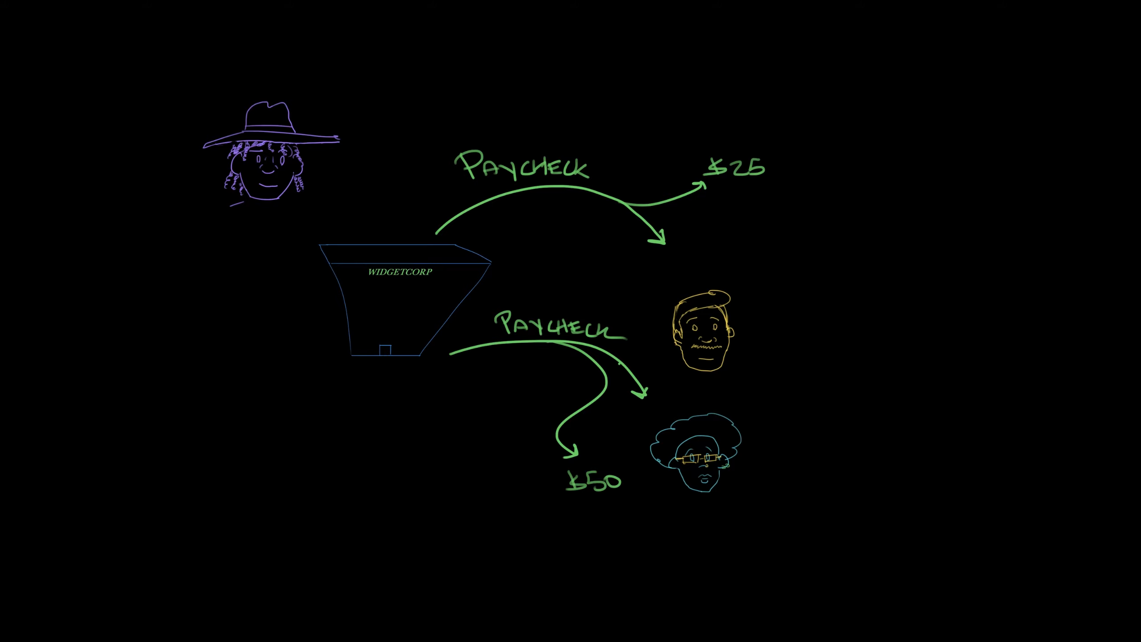
drag(707, 186, 774, 187)
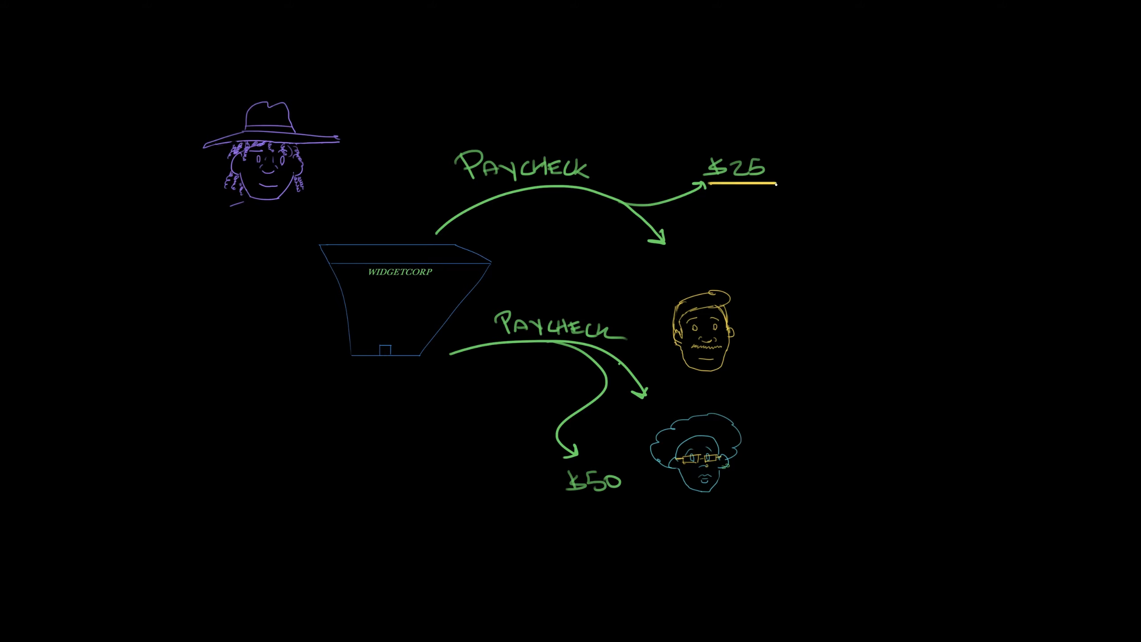
drag(561, 496, 591, 496)
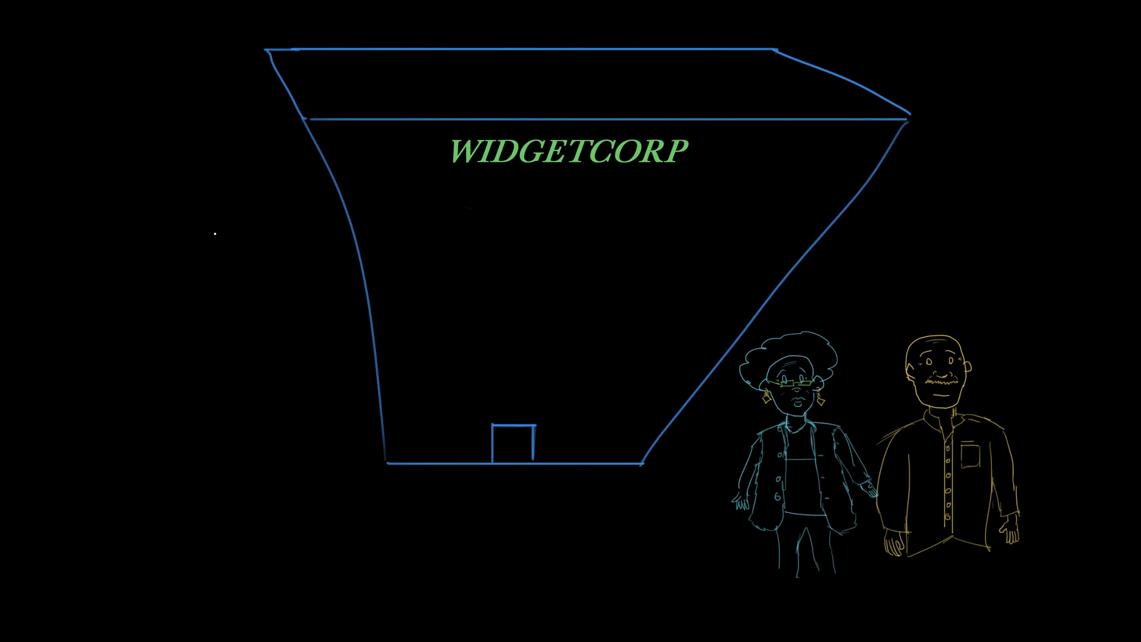
Step: Draw the roofline of the large blue WidgetCorp building
drag(109, 218, 349, 215)
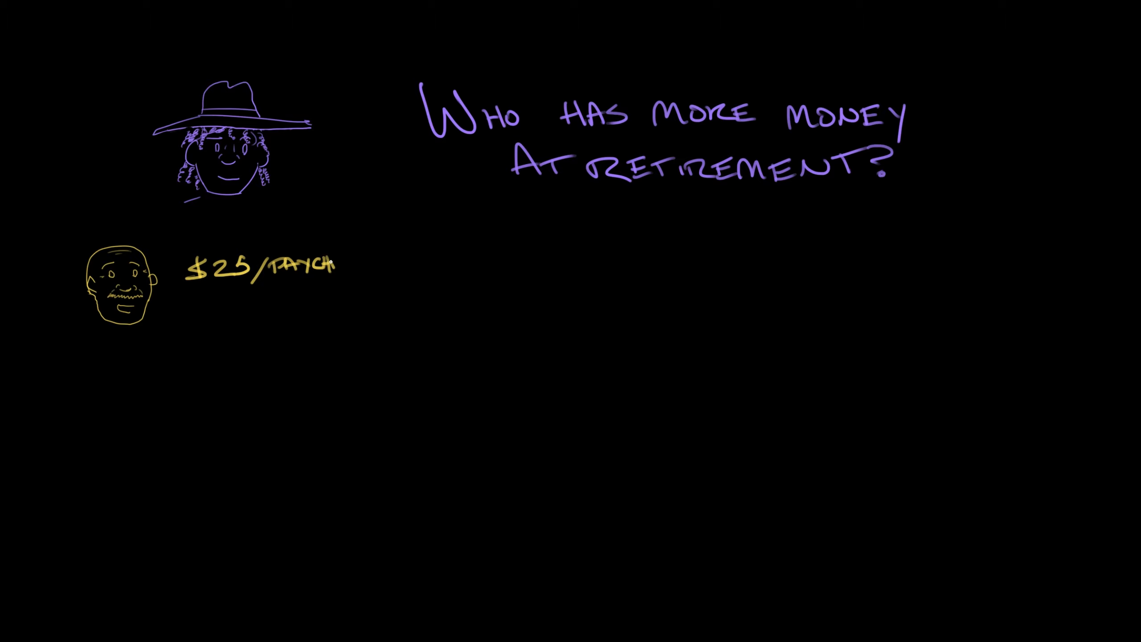
Step: Note 40 YEARS for the man and $50/PAYCHECK for the woman, then draw the green graph axes
text(40 YEARS)
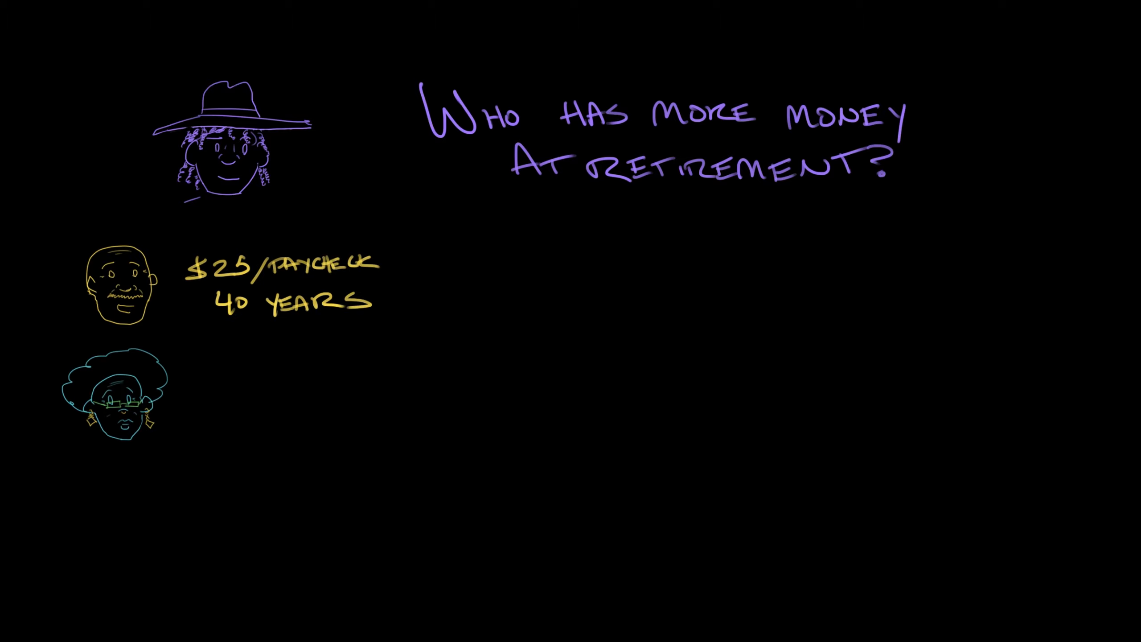
text($50/PAYCHECK)
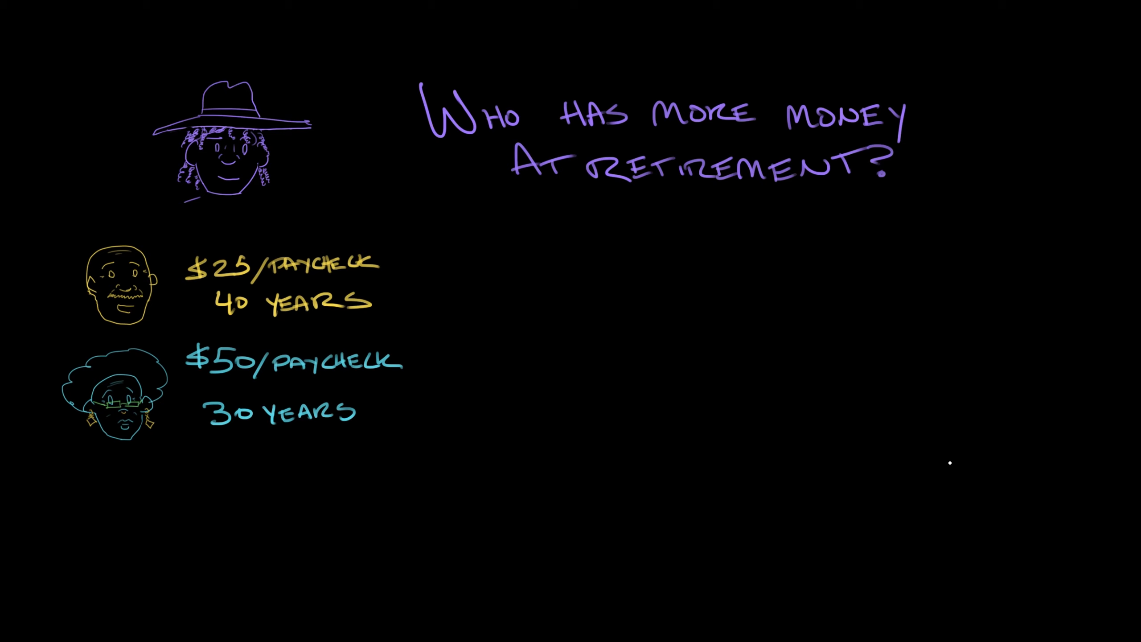
drag(495, 247, 951, 463)
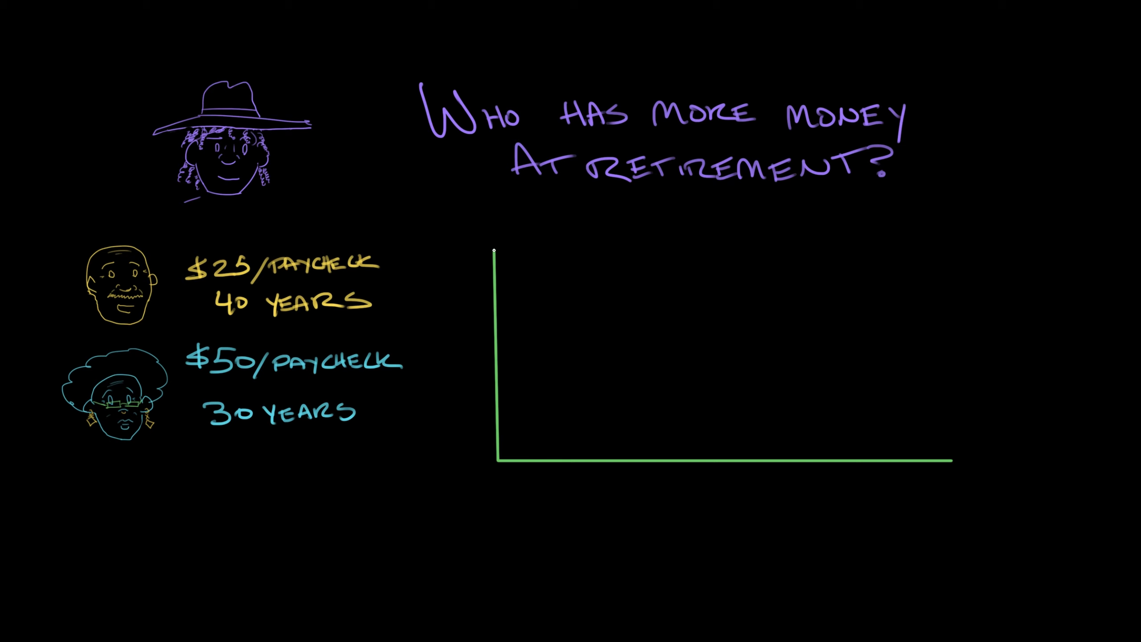
Step: Plot the yellow and cyan savings curves and label the woman's end value $147,000
drag(505, 458, 928, 299)
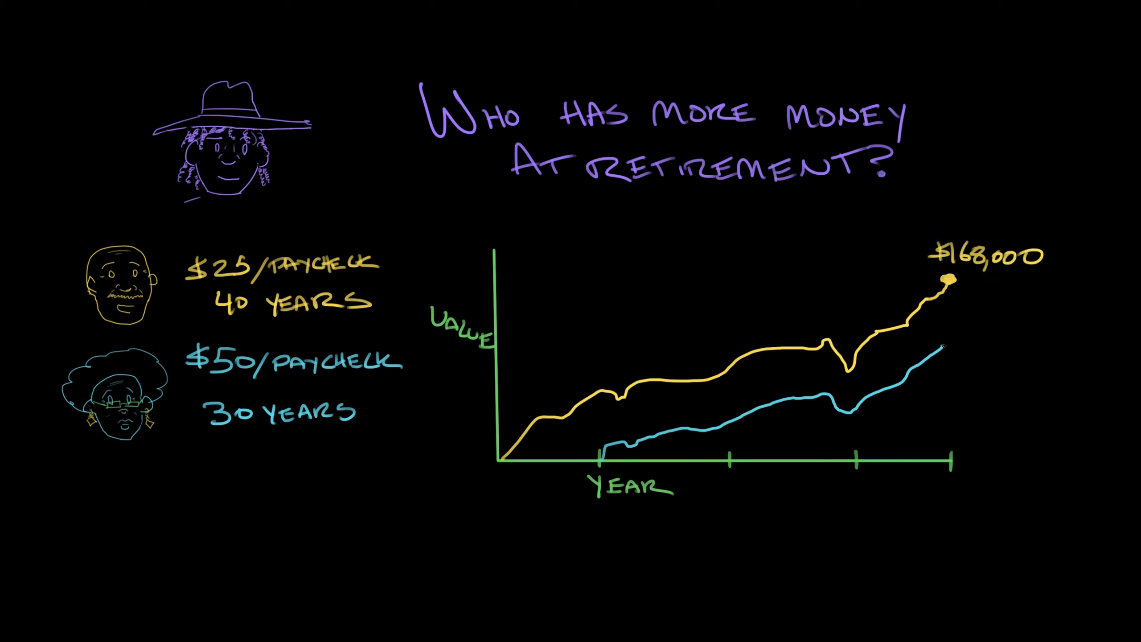
text($147,000)
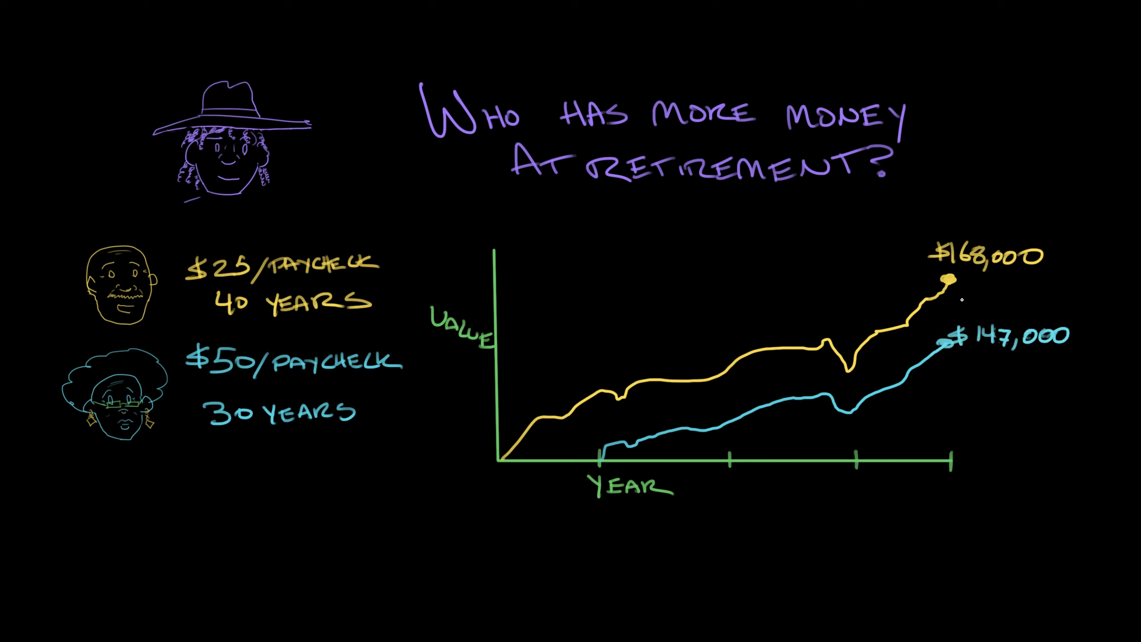